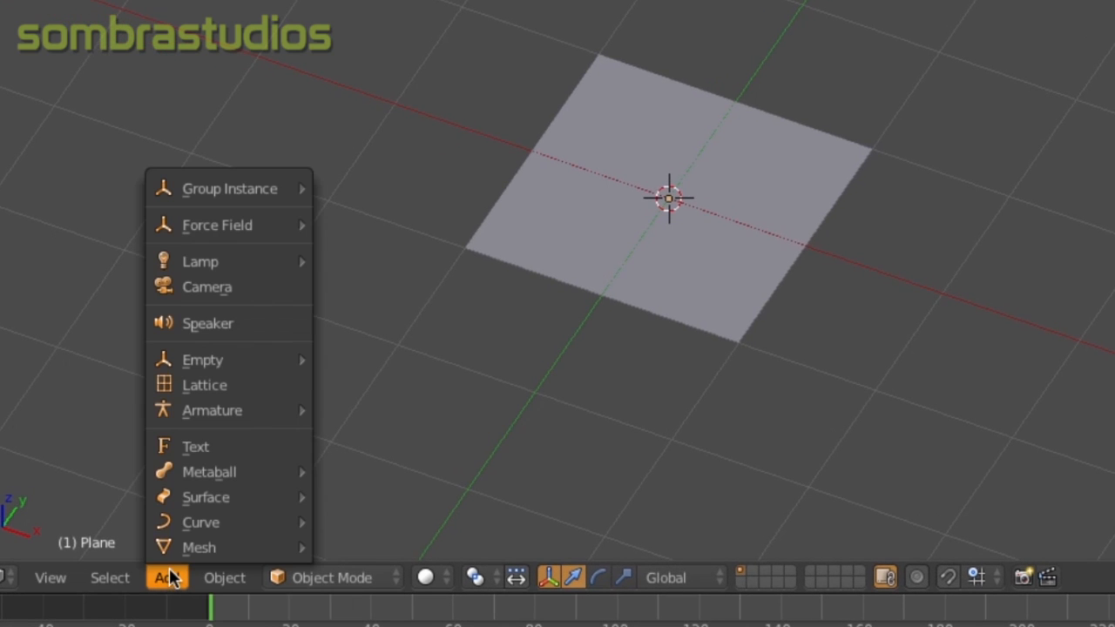
Step: Add a lattice object around the plane and select the plane
{"action": "left_click", "coordinate": [203, 385]}
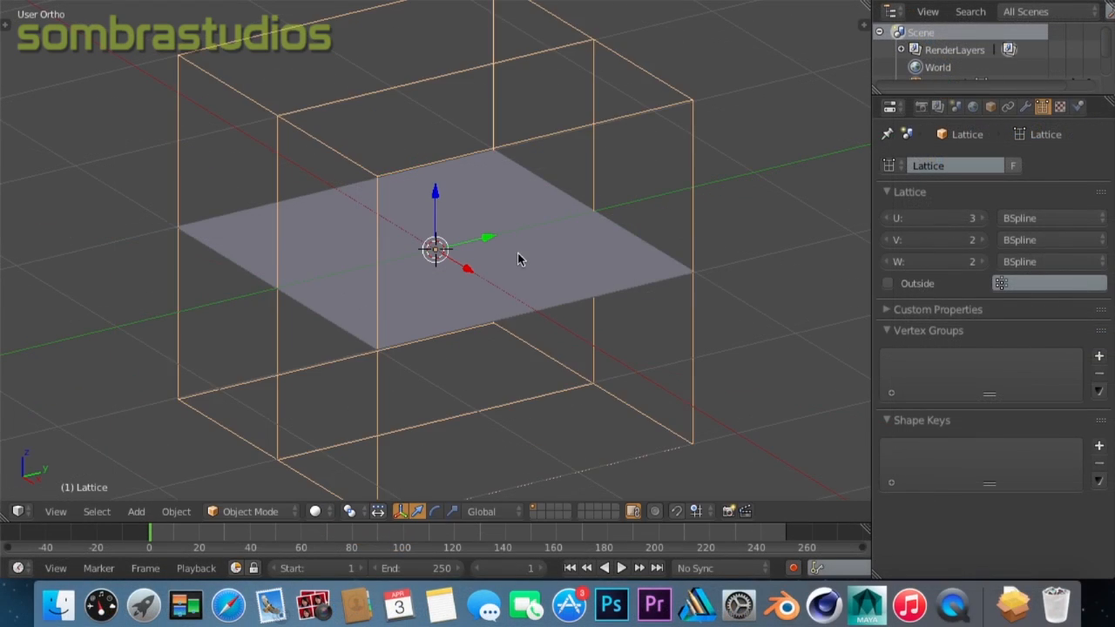
{"action": "left_click", "coordinate": [903, 154]}
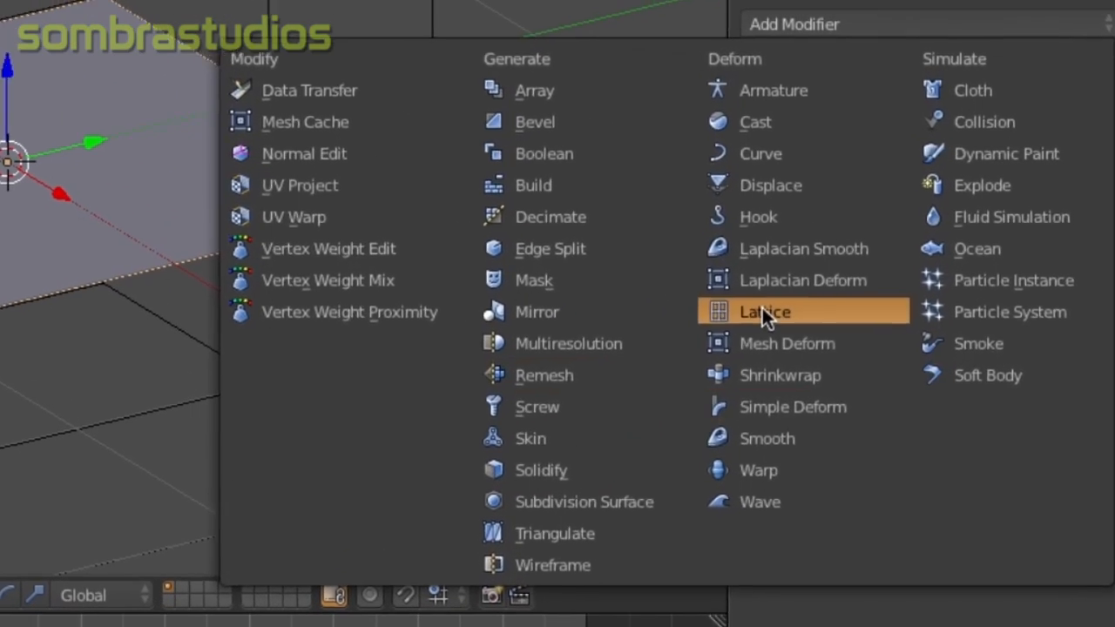
Step: Give the plane a Lattice modifier and enter the lattice's Edit Mode to bend it
{"action": "left_click", "coordinate": [763, 312]}
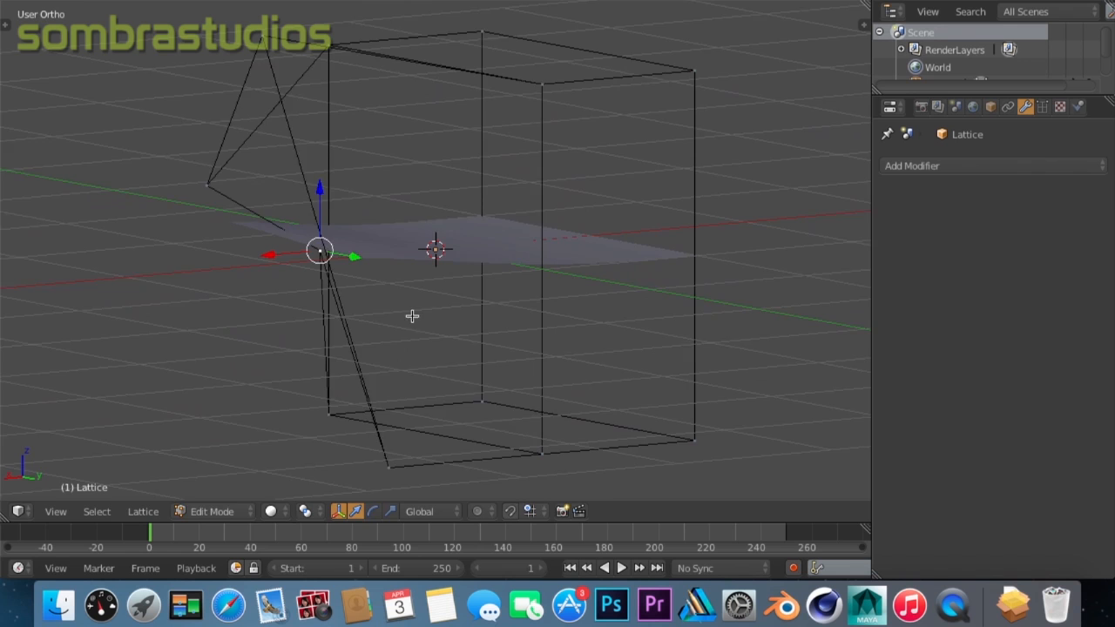
{"action": "key", "text": "Tab"}
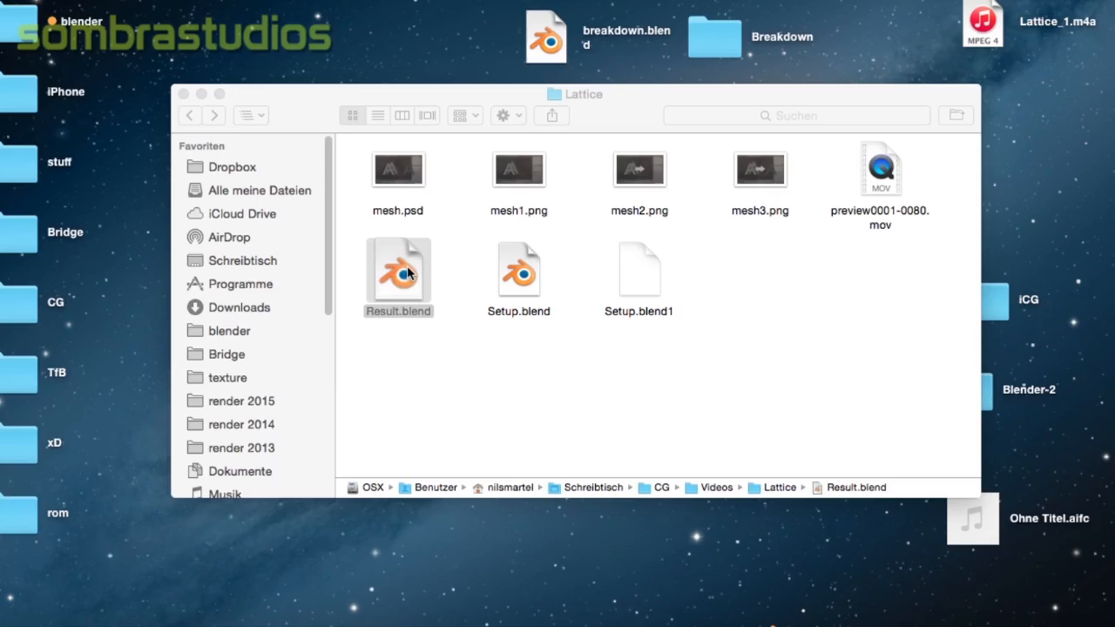
Step: Open Result.blend from the Lattice folder to load the letter-A scene
{"action": "double_click", "coordinate": [398, 275]}
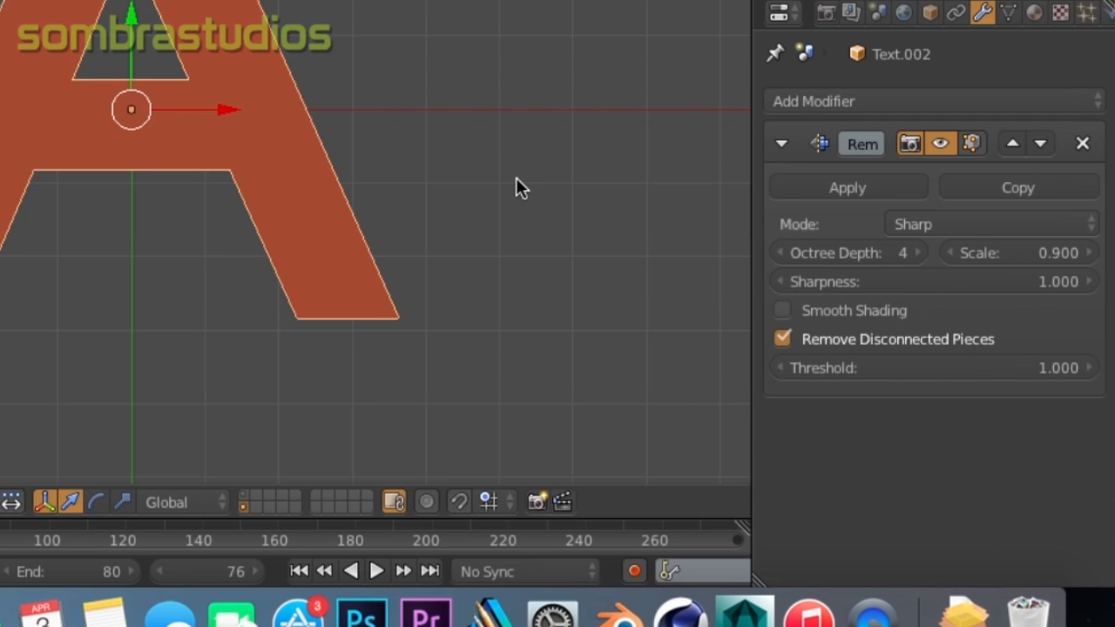
Step: Remove the Remesh modifier from the Text.002 copy of the letter A
{"action": "left_click", "coordinate": [991, 224]}
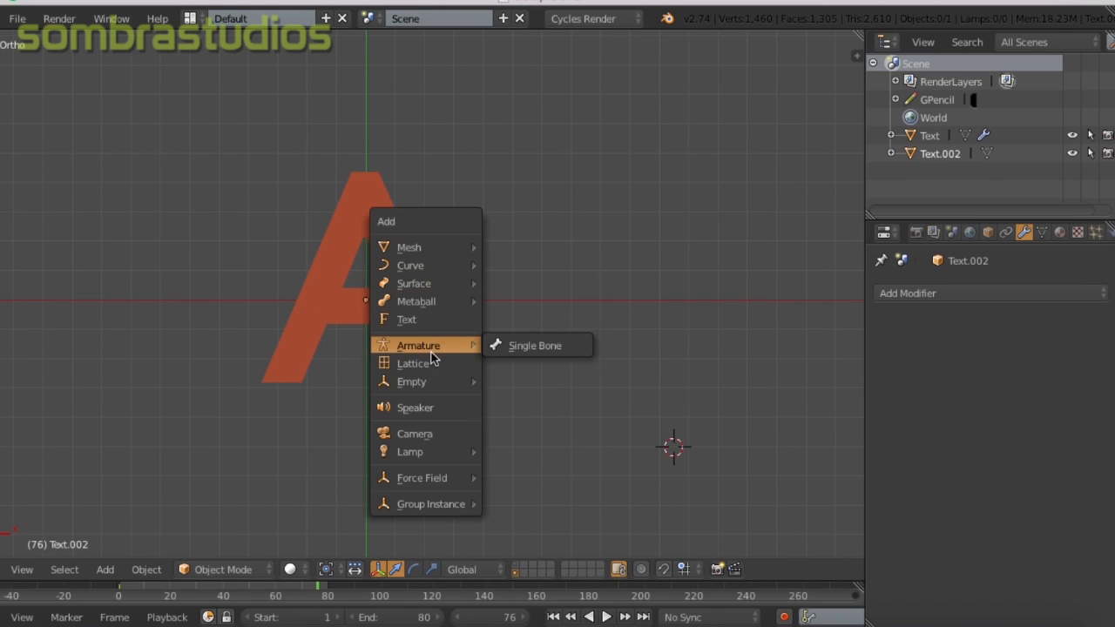
Step: Add a lattice around the letter A and set its W and V resolution to 1
{"action": "left_click", "coordinate": [417, 363]}
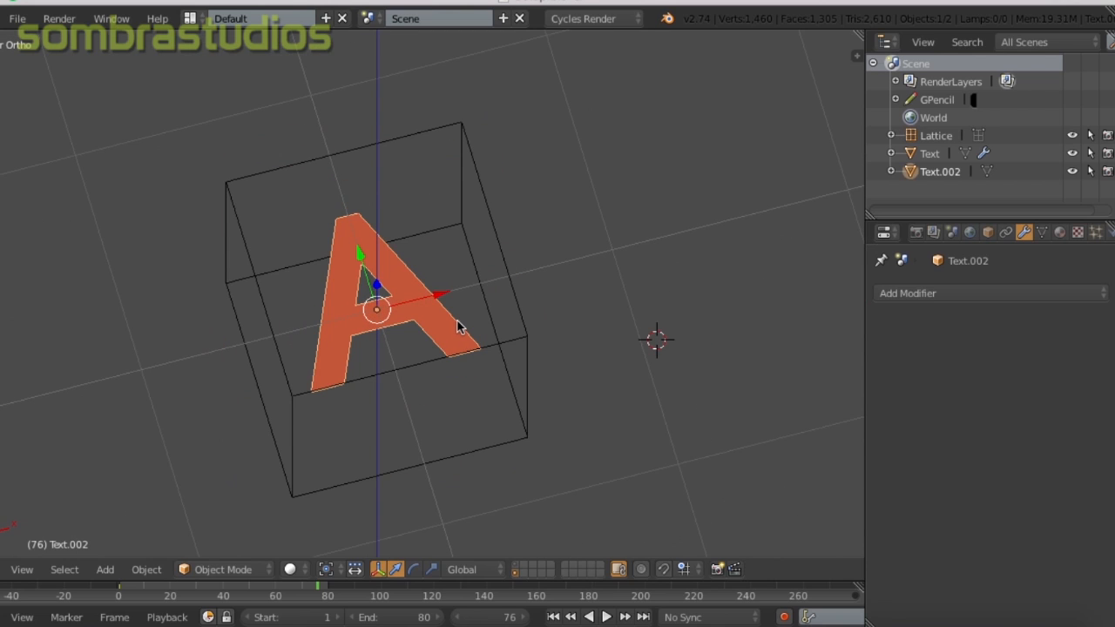
{"action": "left_click", "coordinate": [935, 135]}
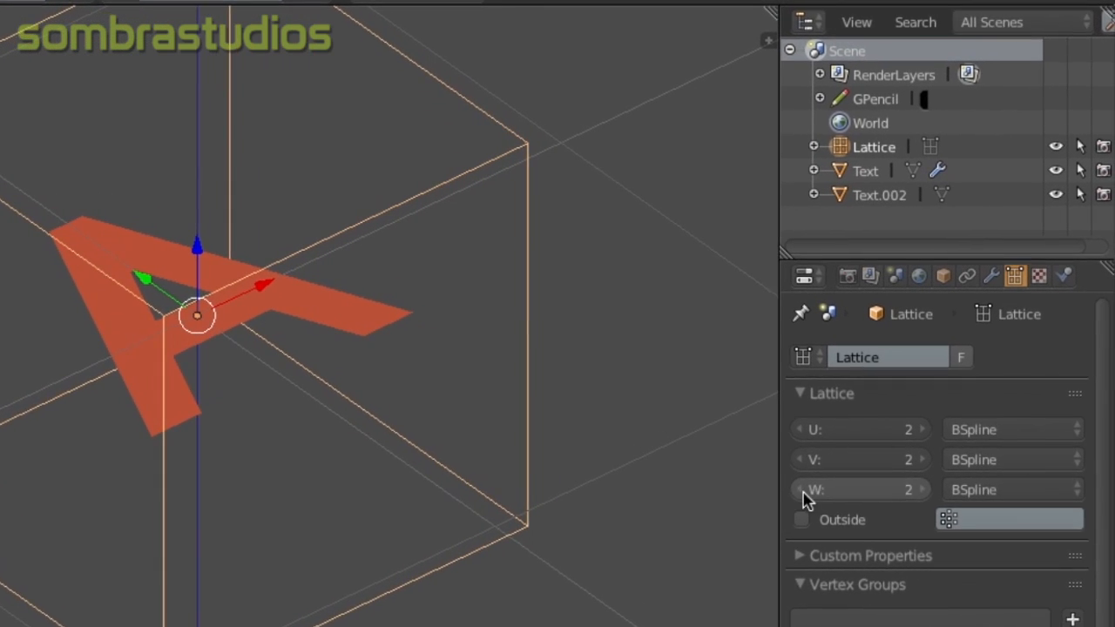
{"action": "left_click", "coordinate": [803, 489]}
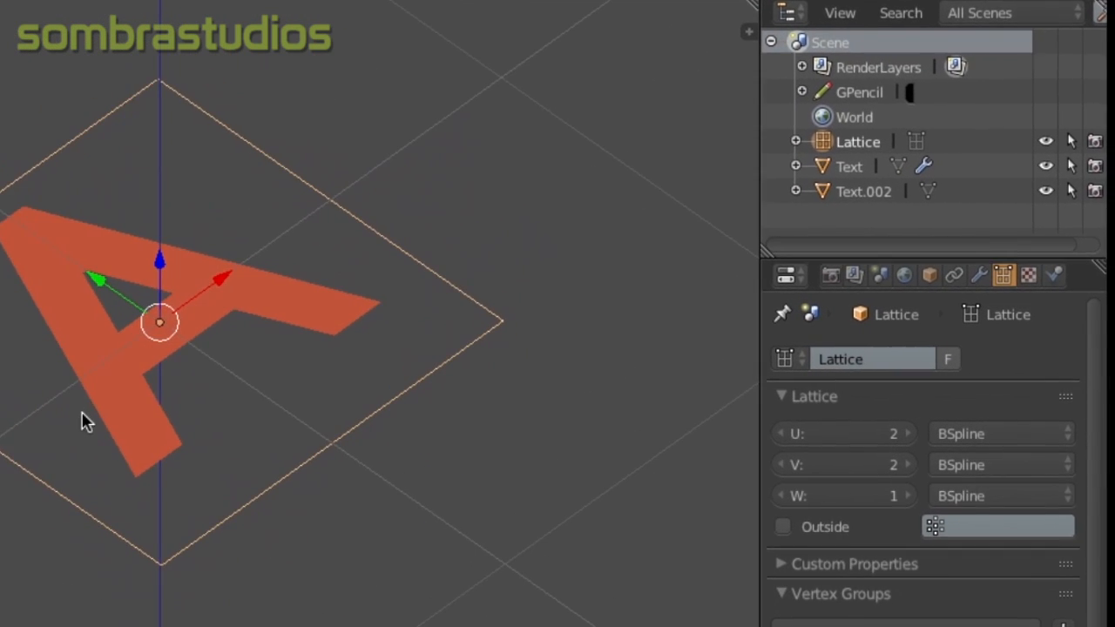
{"action": "left_click", "coordinate": [796, 464]}
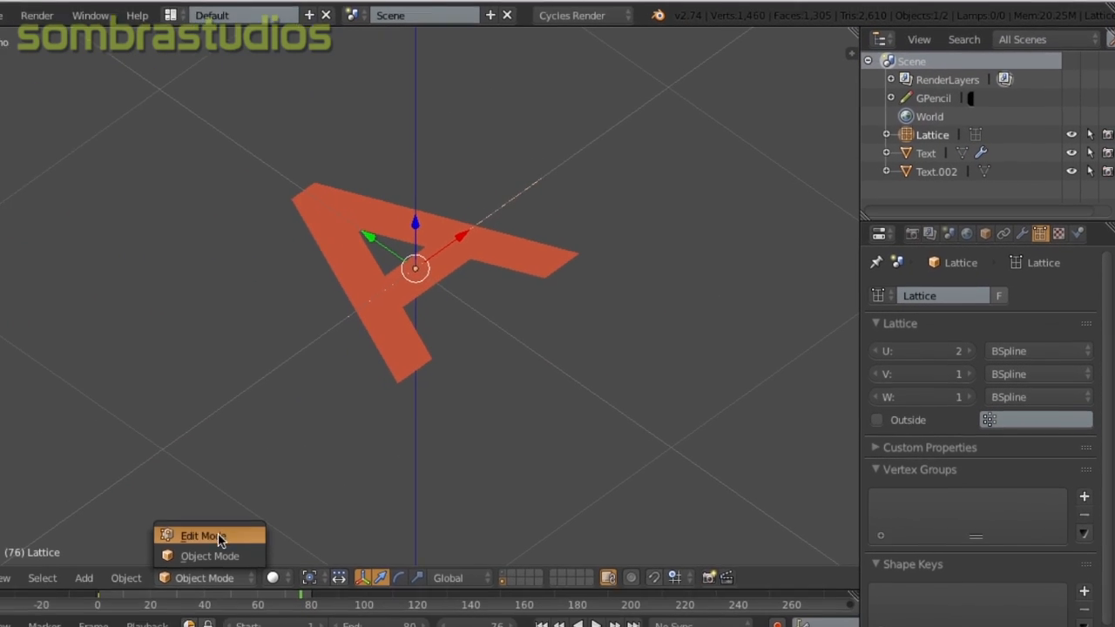
Step: Enter the lattice's Edit Mode and raise its U resolution to add points
{"action": "left_click", "coordinate": [202, 536]}
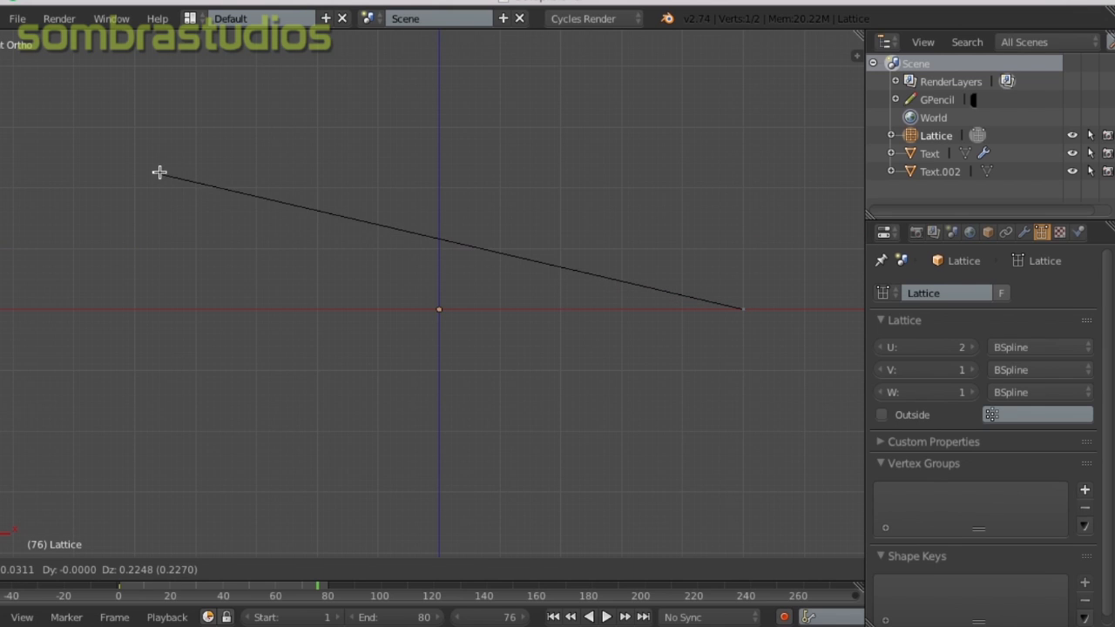
{"action": "left_click", "coordinate": [970, 347]}
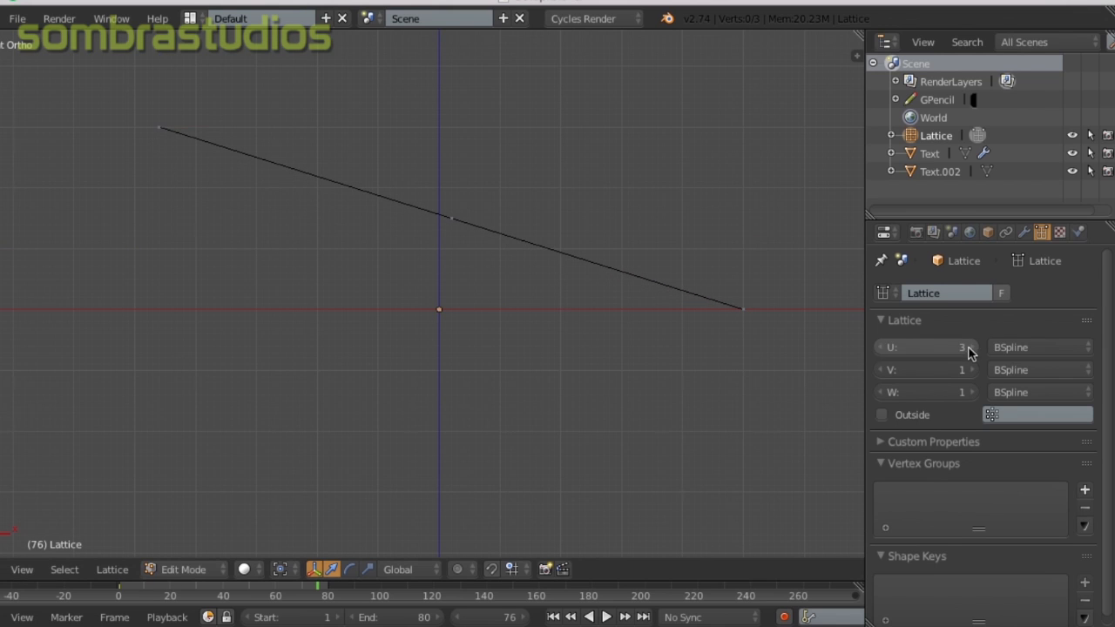
{"action": "left_click", "coordinate": [967, 347]}
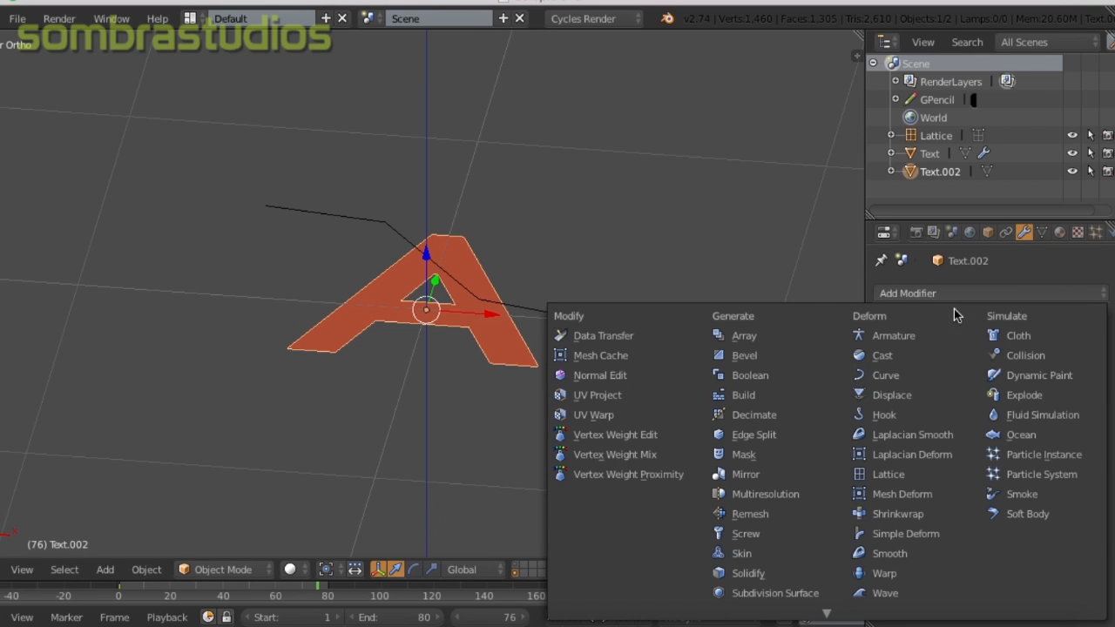
Step: Add a Lattice modifier to Text.002 with the Lattice object as its target
{"action": "left_click", "coordinate": [888, 474]}
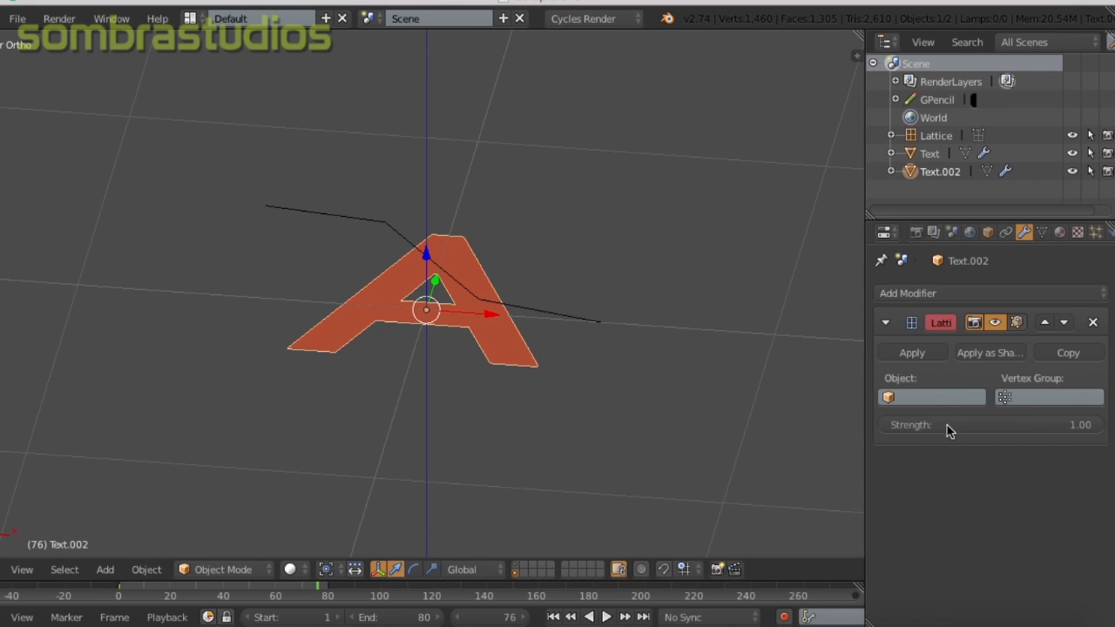
{"action": "left_click", "coordinate": [931, 398]}
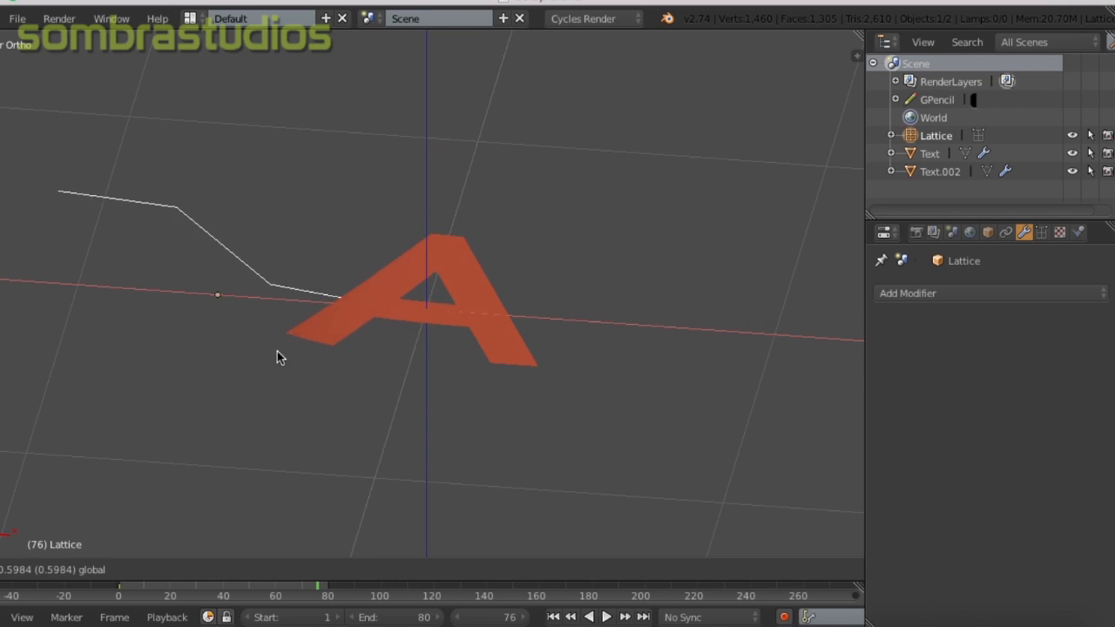
Step: Drag the lattice points into a curved strip so the letter A bends along it
{"action": "left_click_drag", "start_coordinate": [279, 357], "coordinate": [728, 408]}
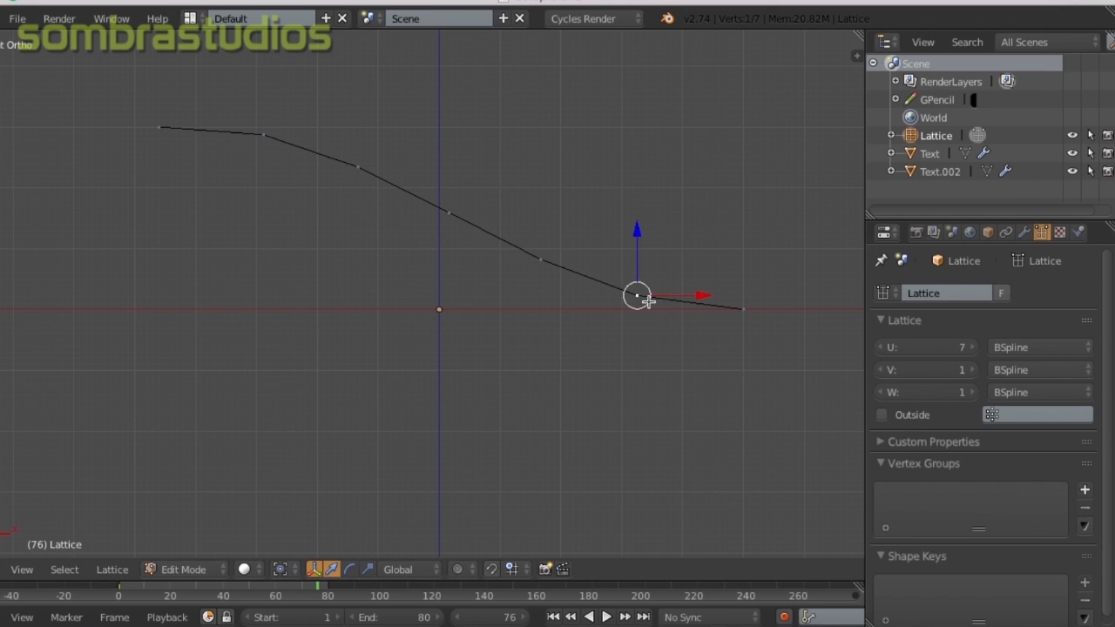
{"action": "left_click_drag", "start_coordinate": [636, 296], "coordinate": [358, 166]}
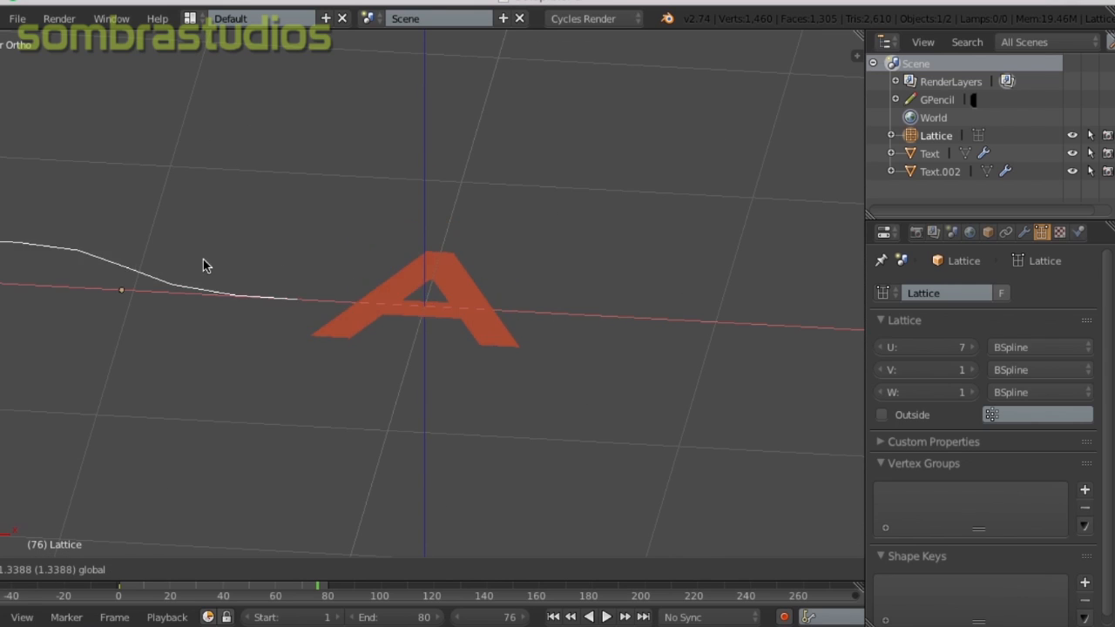
{"action": "key", "text": "Tab"}
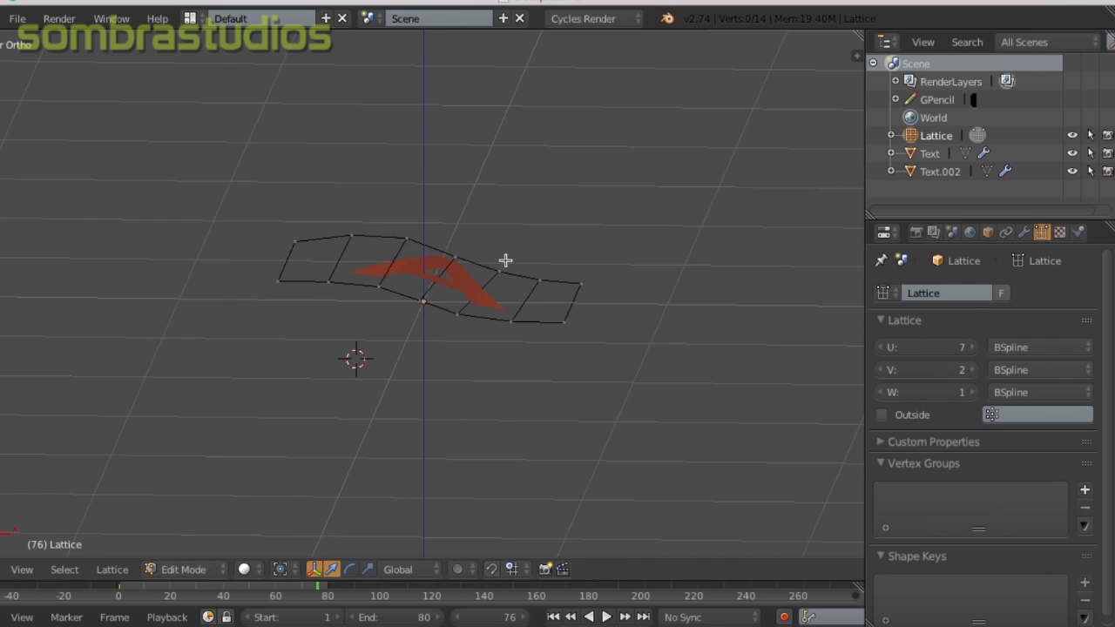
Step: Add a Solidify modifier to Text.002, increase its thickness, and shift the lattice
{"action": "key", "text": "Tab"}
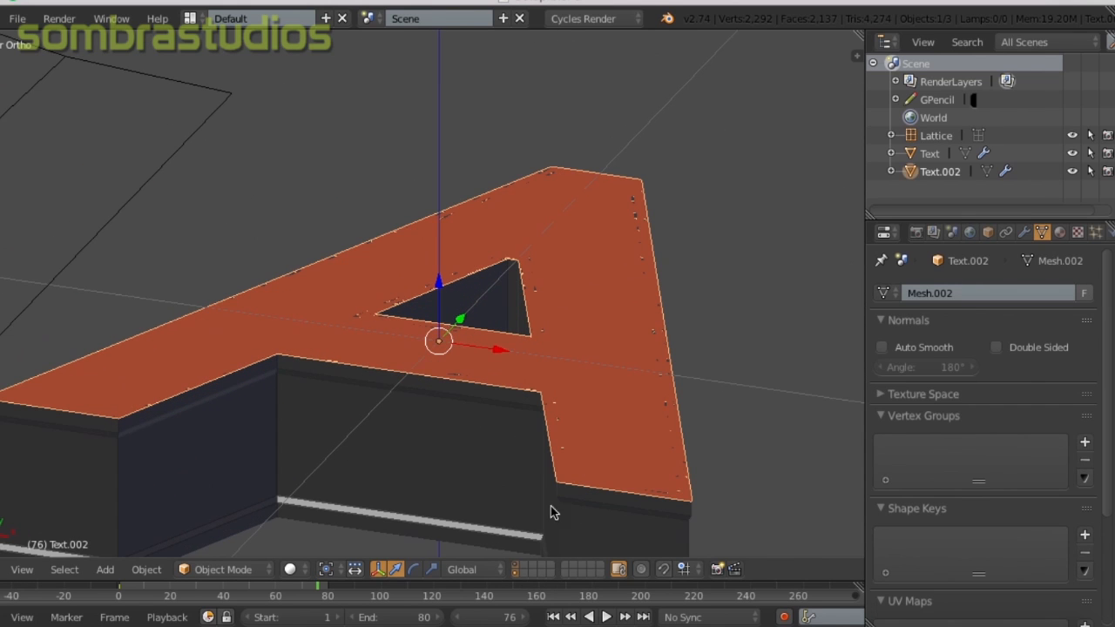
{"action": "left_click", "coordinate": [1023, 231]}
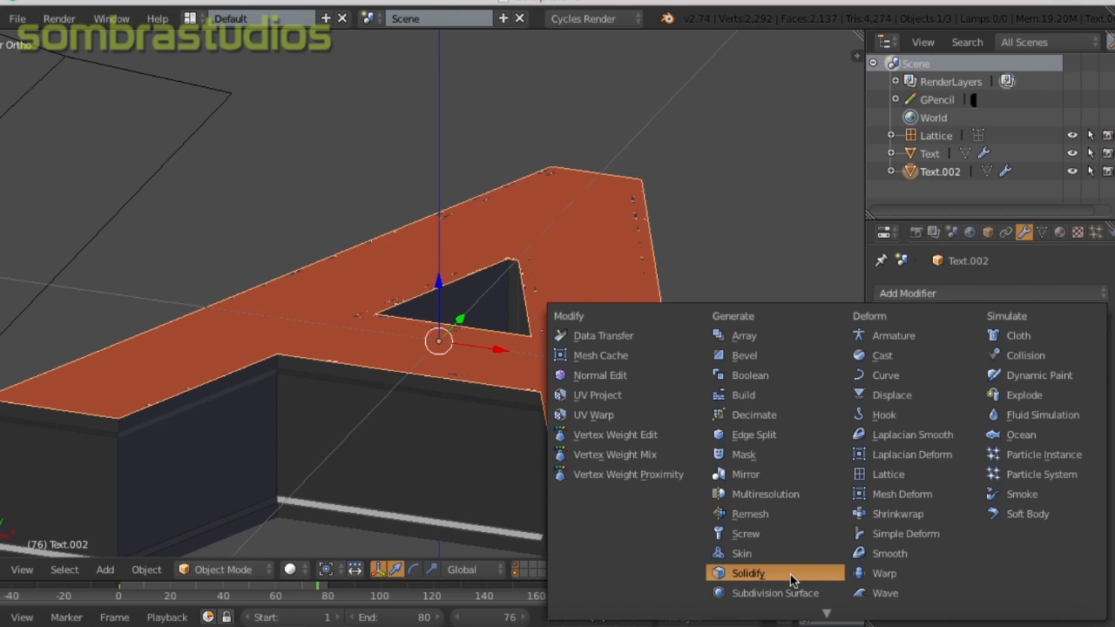
{"action": "left_click", "coordinate": [747, 573]}
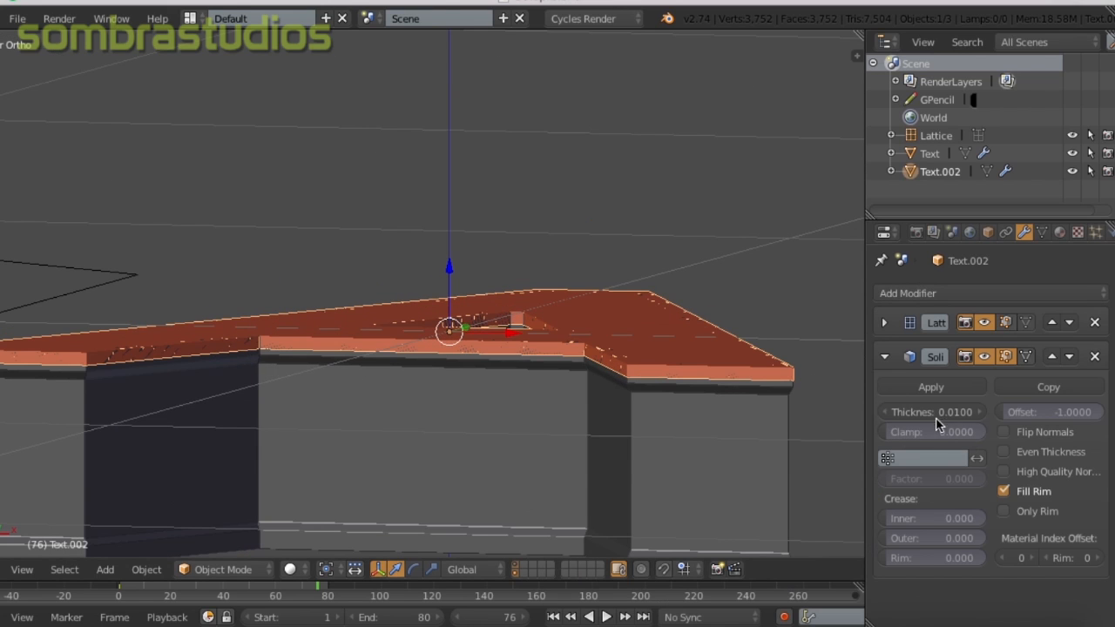
{"action": "left_click_drag", "start_coordinate": [958, 411], "coordinate": [930, 411]}
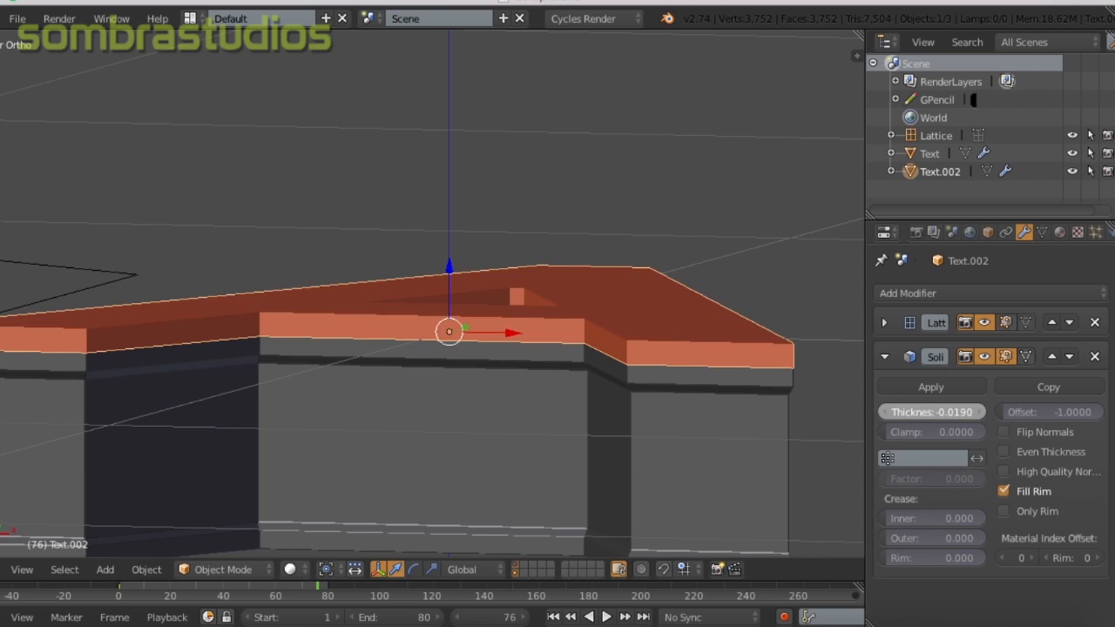
{"action": "left_click_drag", "start_coordinate": [931, 412], "coordinate": [941, 411]}
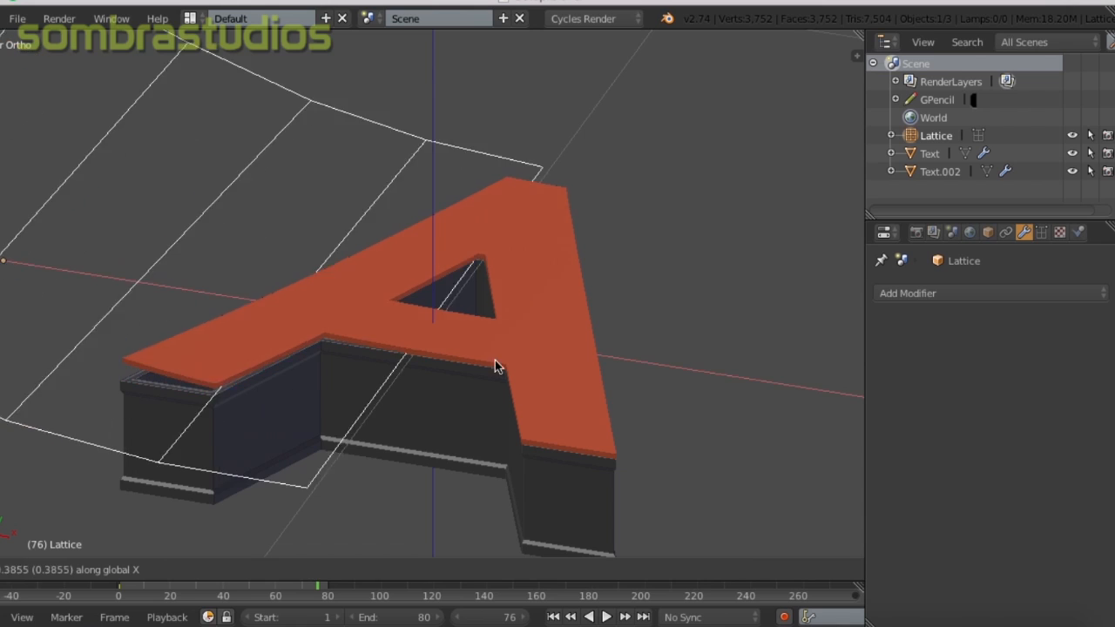
{"action": "mouse_move", "coordinate": [167, 381]}
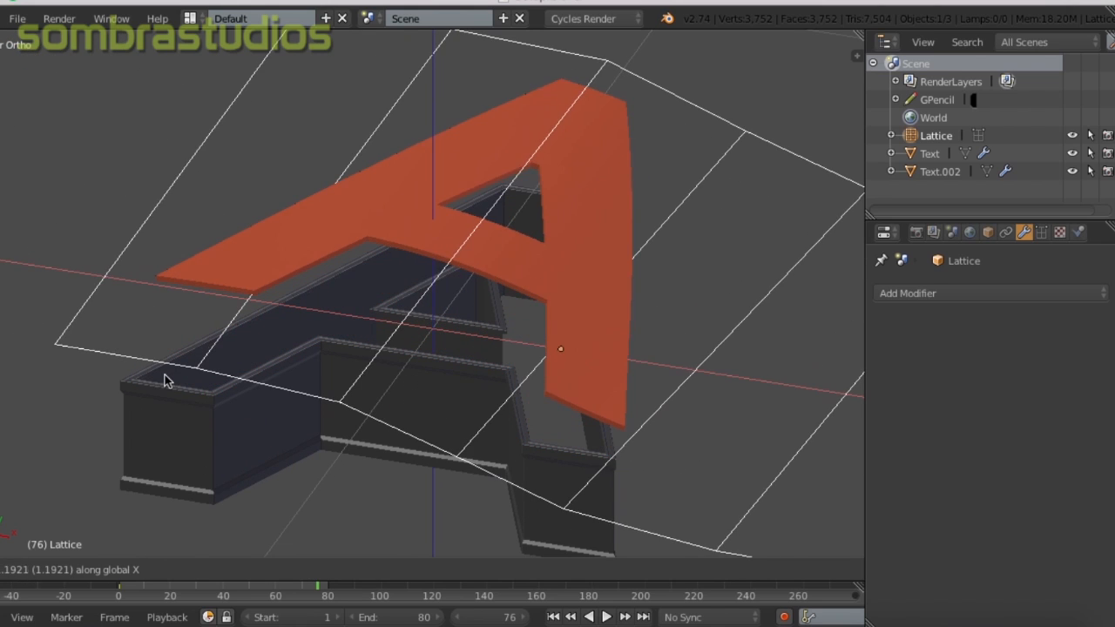